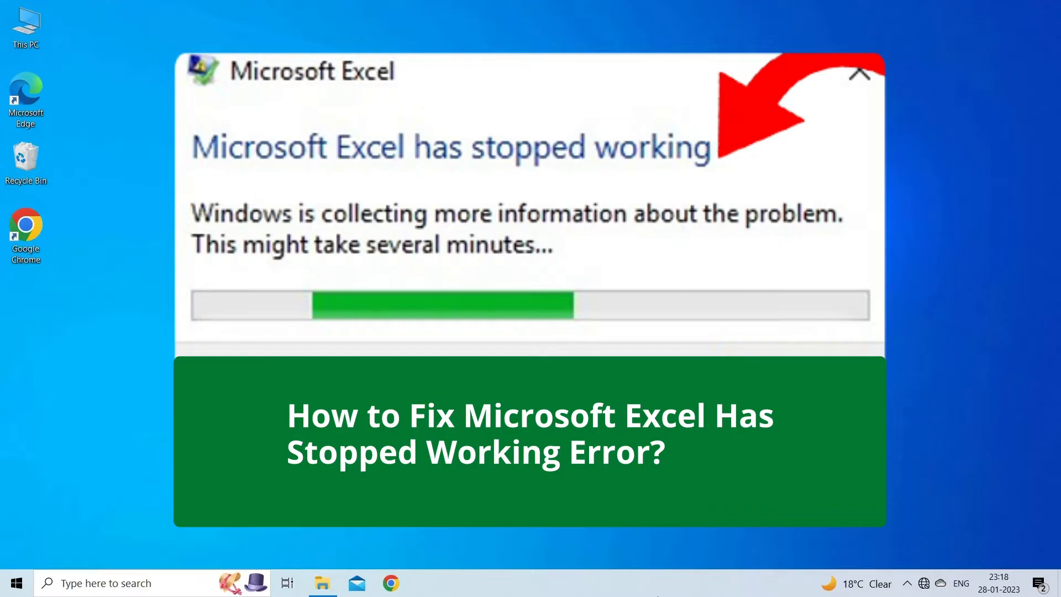
# Navigate File Explorer to This PC > Documents > Excel File showing its two subfolders
pyautogui.click(858, 72)
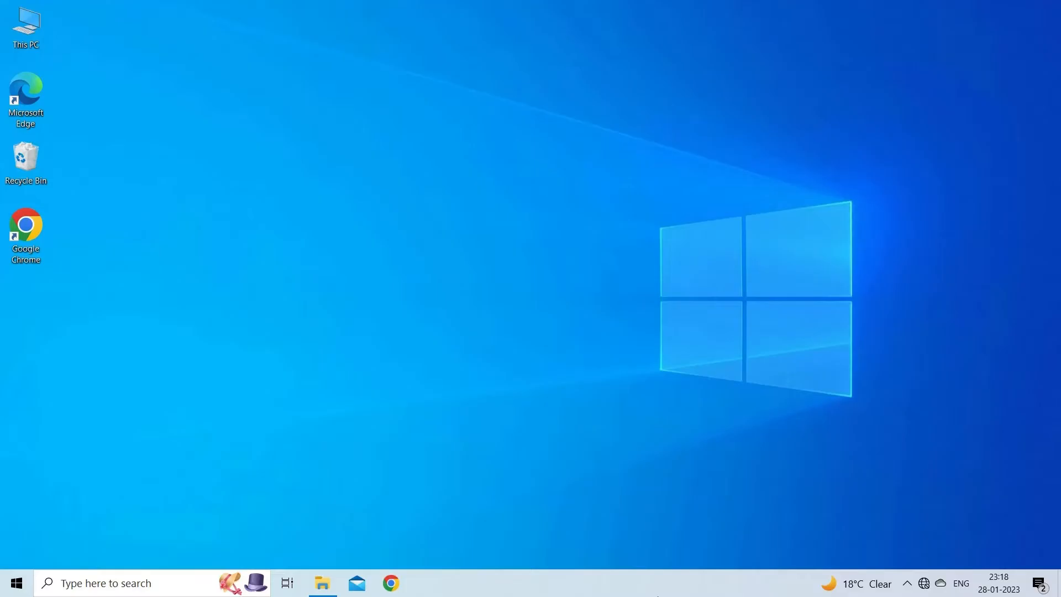
pyautogui.click(321, 583)
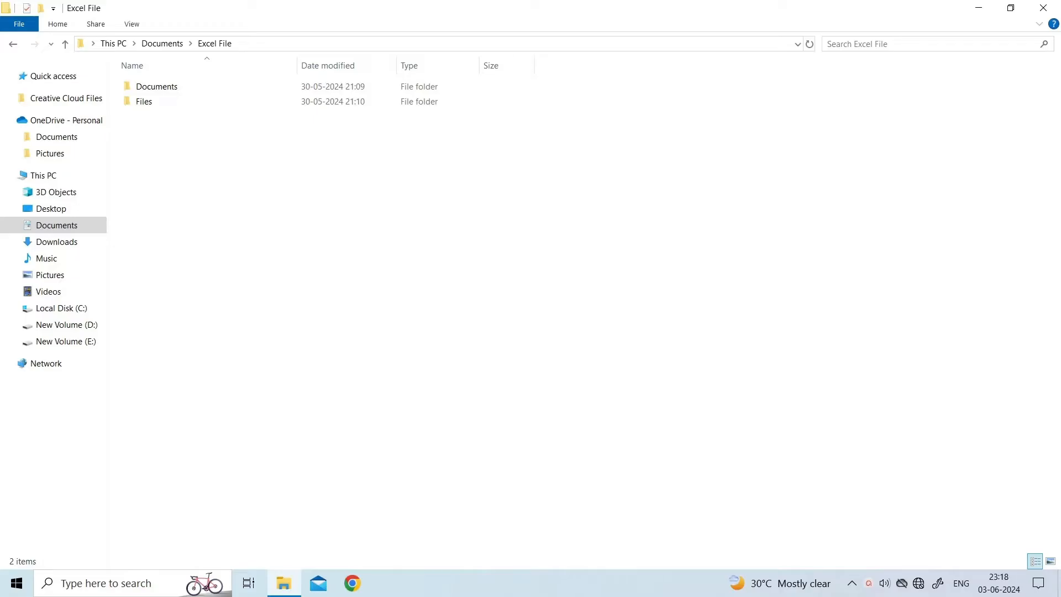
# In Update & Security Advanced options, turn on updates for other Microsoft products and metered-connection downloads
pyautogui.click(16, 583)
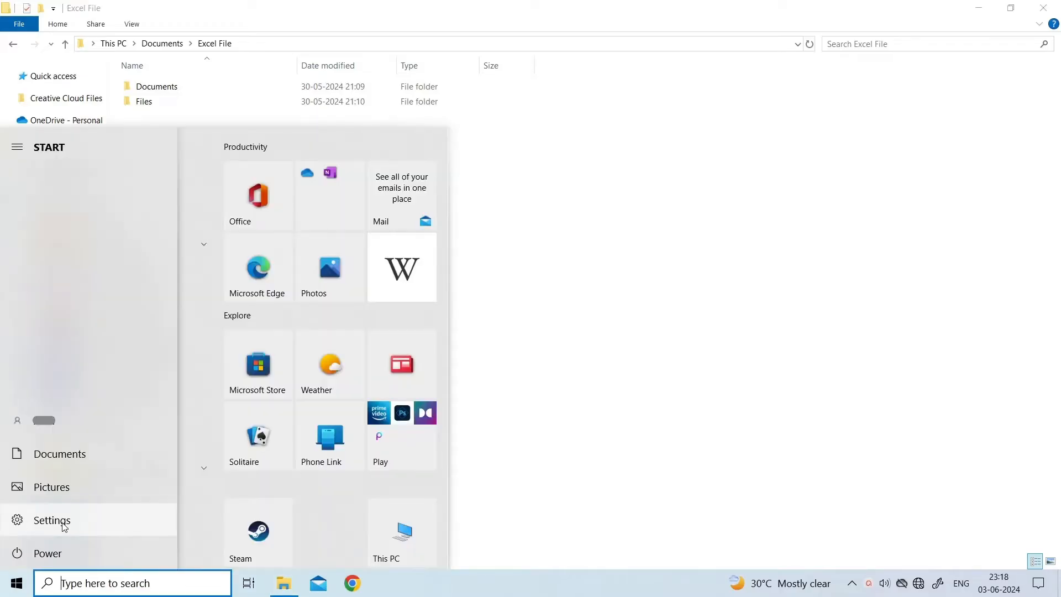
pyautogui.click(52, 520)
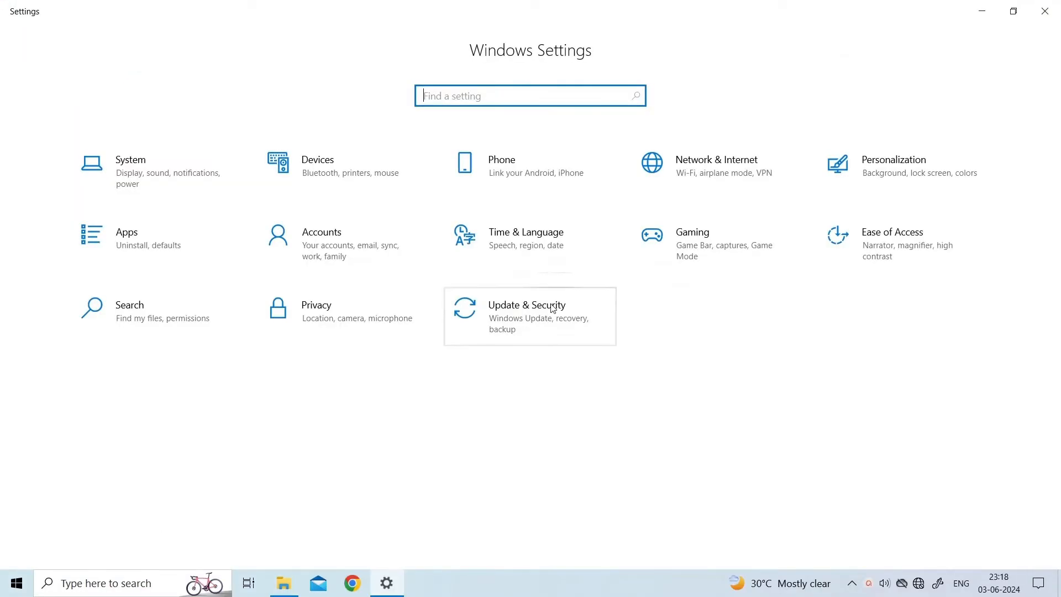
pyautogui.click(530, 316)
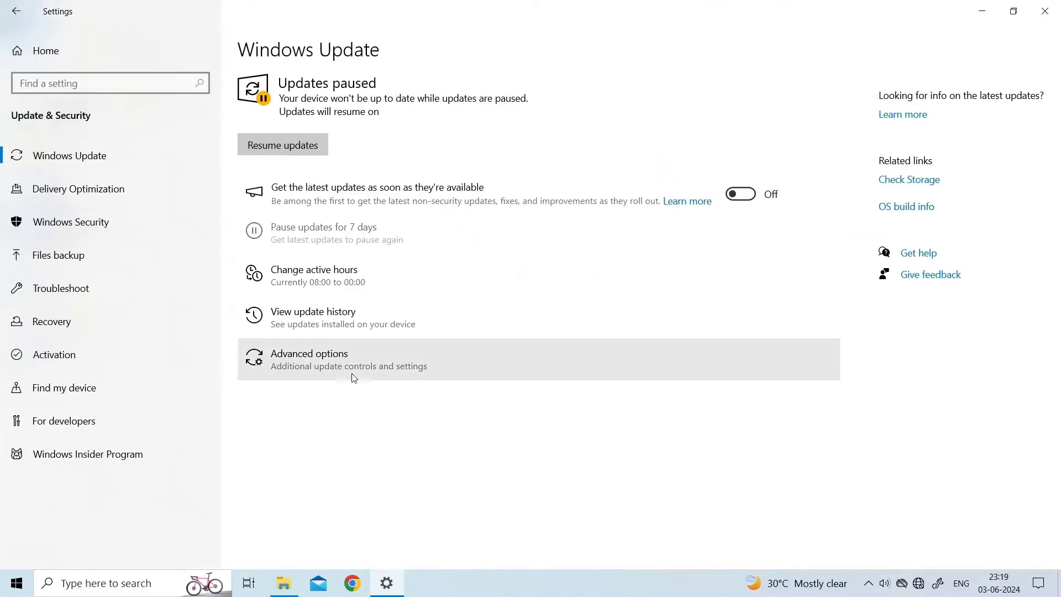
pyautogui.moveTo(351, 376)
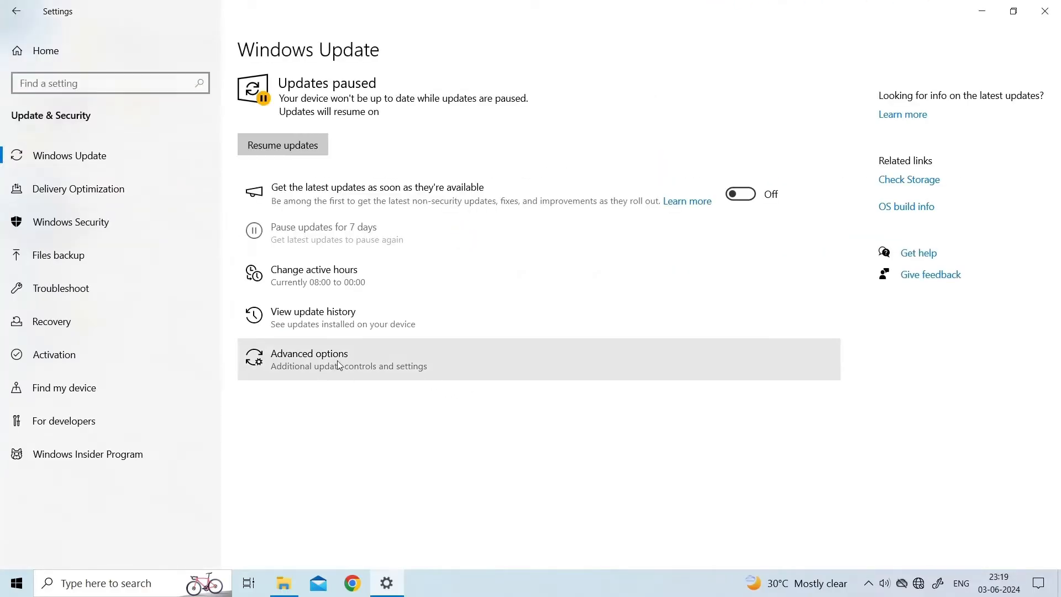
pyautogui.click(308, 358)
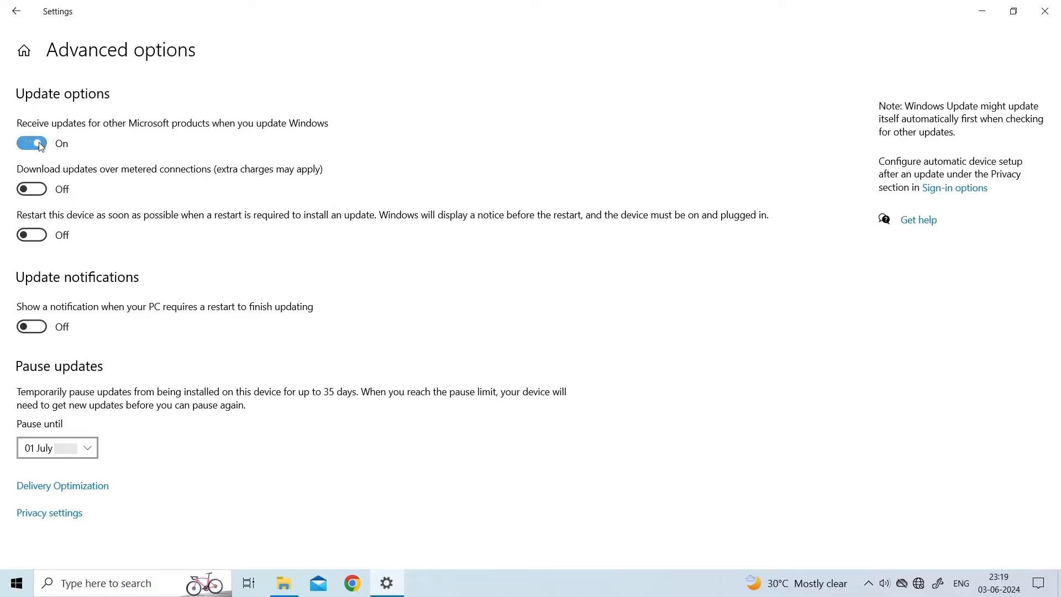
pyautogui.click(31, 189)
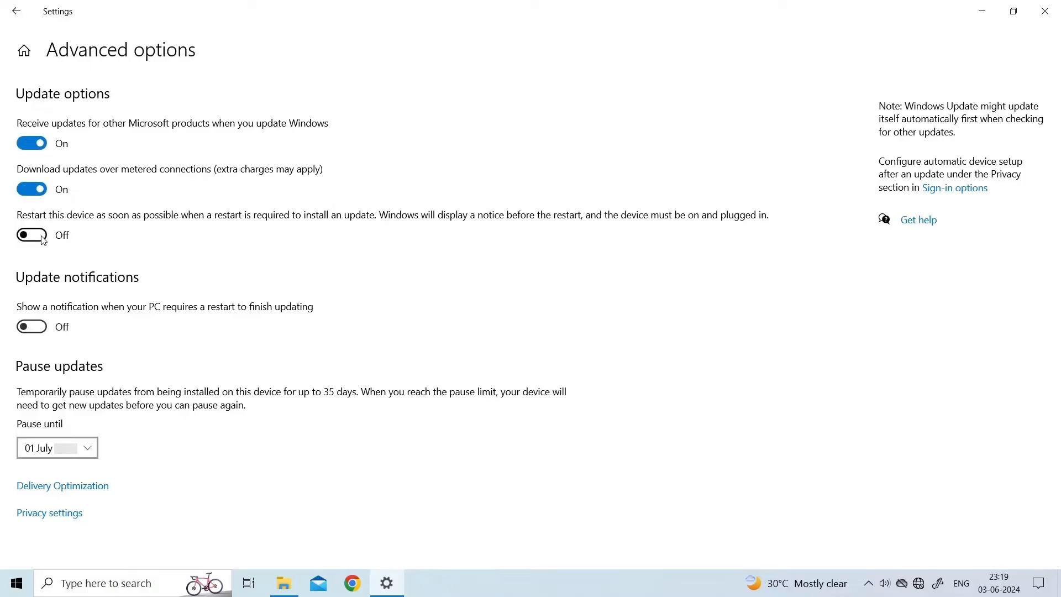
pyautogui.click(31, 234)
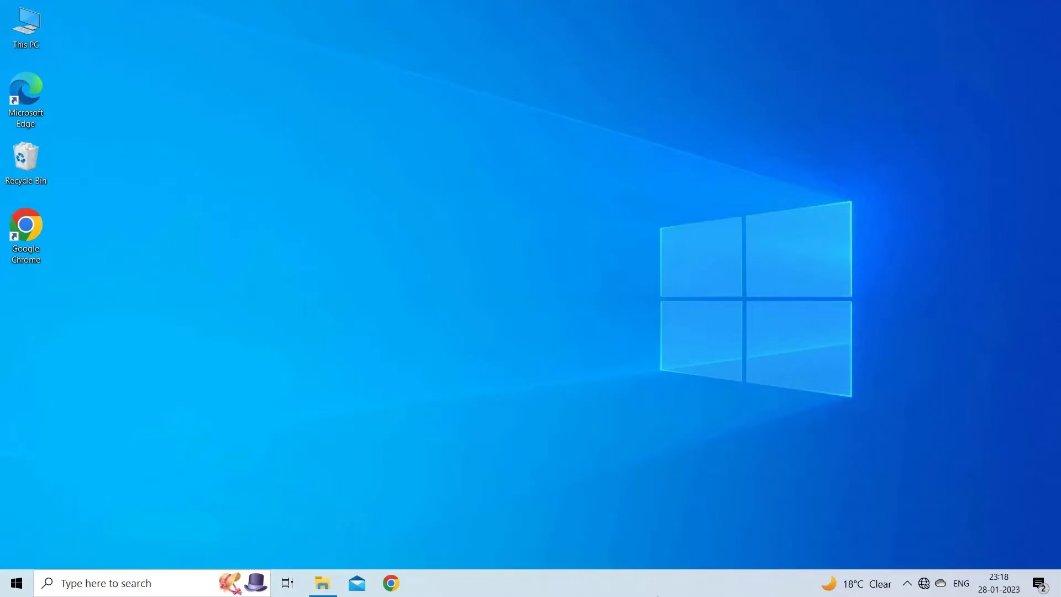
# Run the excel/safe command from the Run box to start Excel in safe mode
pyautogui.press('Win+r')
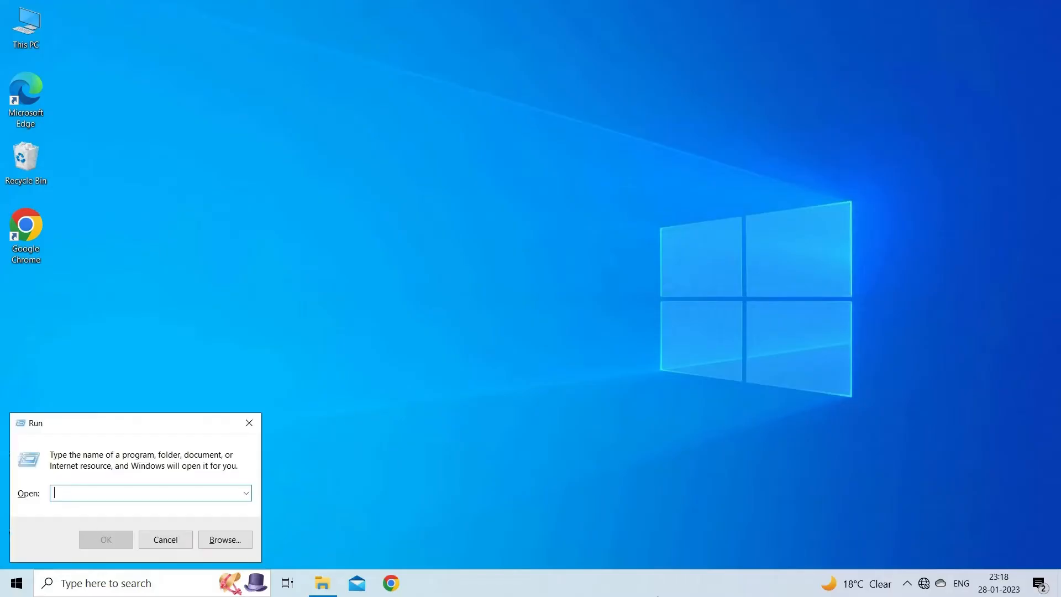
pyautogui.write('excel/safe')
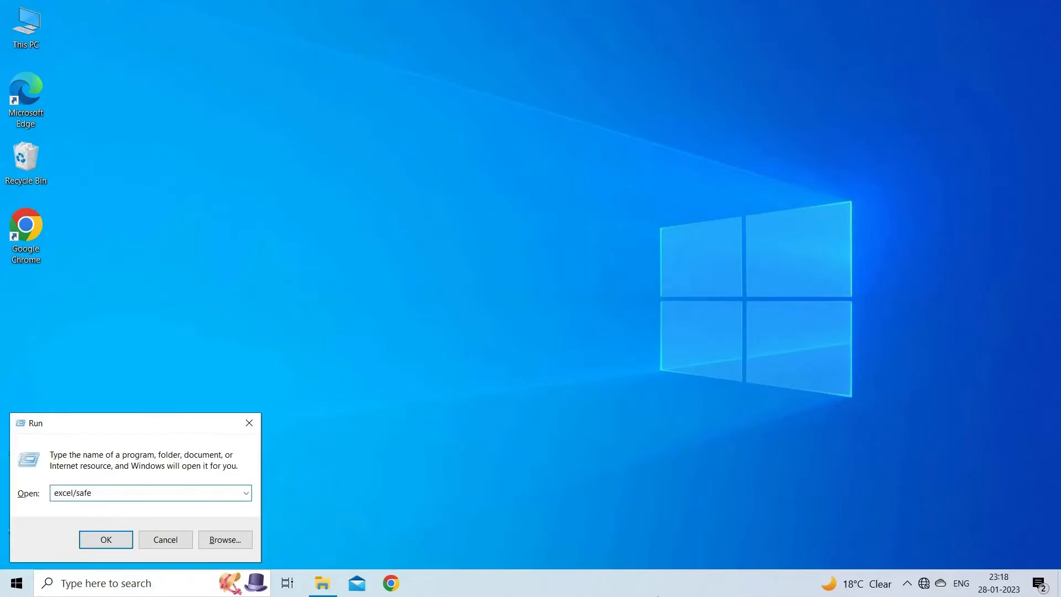
pyautogui.click(107, 539)
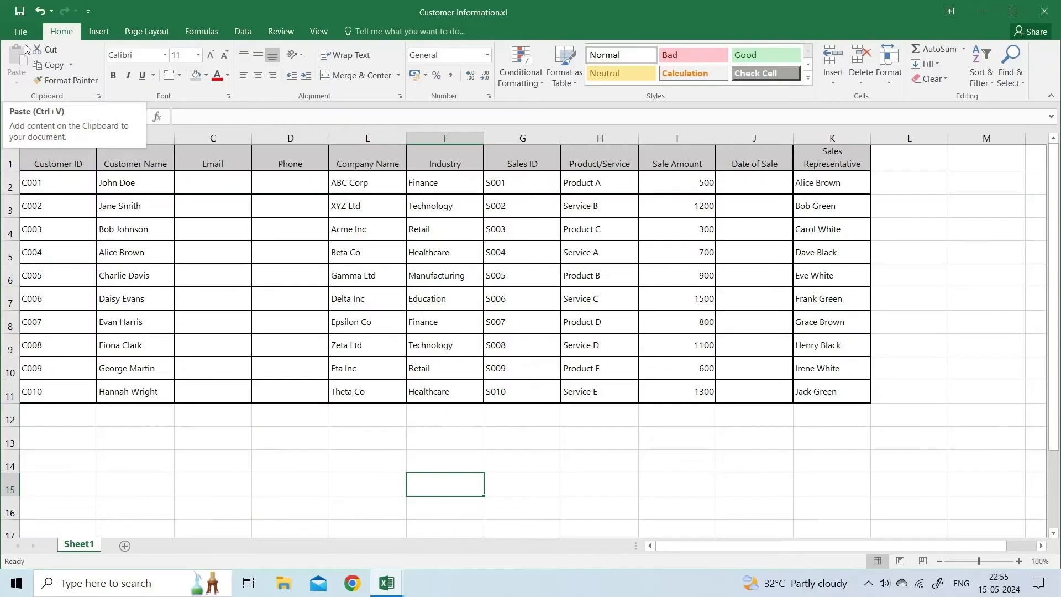
# Browse from File > Open and select the Customer Information.xlsx workbook
pyautogui.click(20, 31)
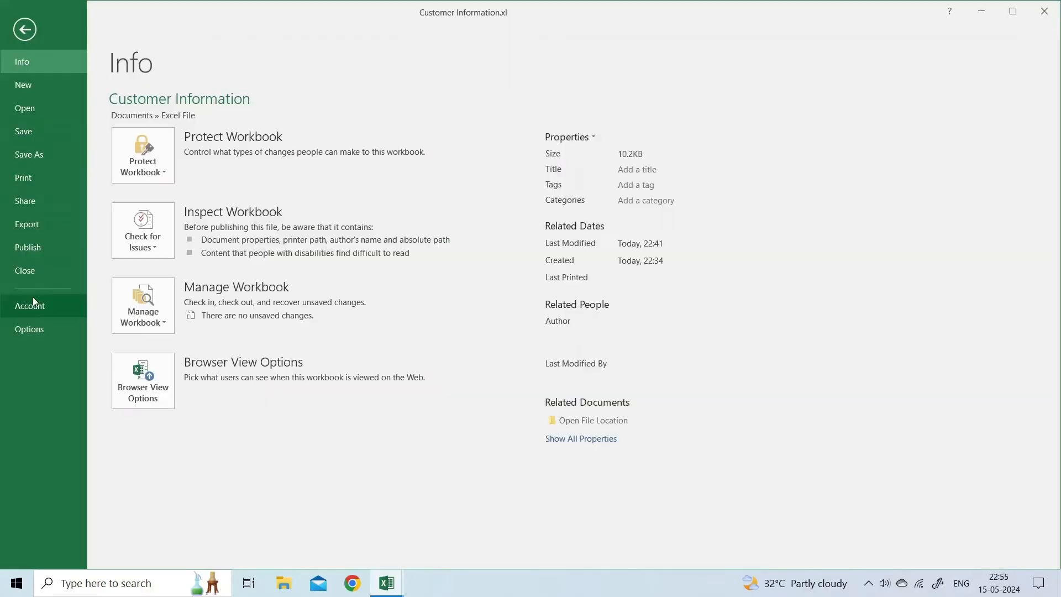
pyautogui.click(24, 107)
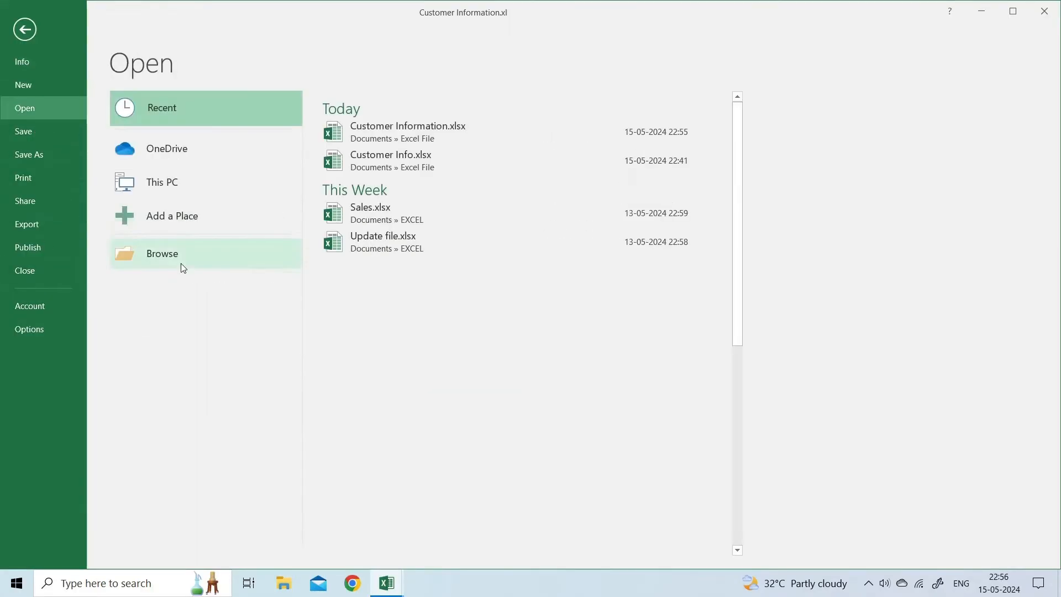
pyautogui.click(161, 253)
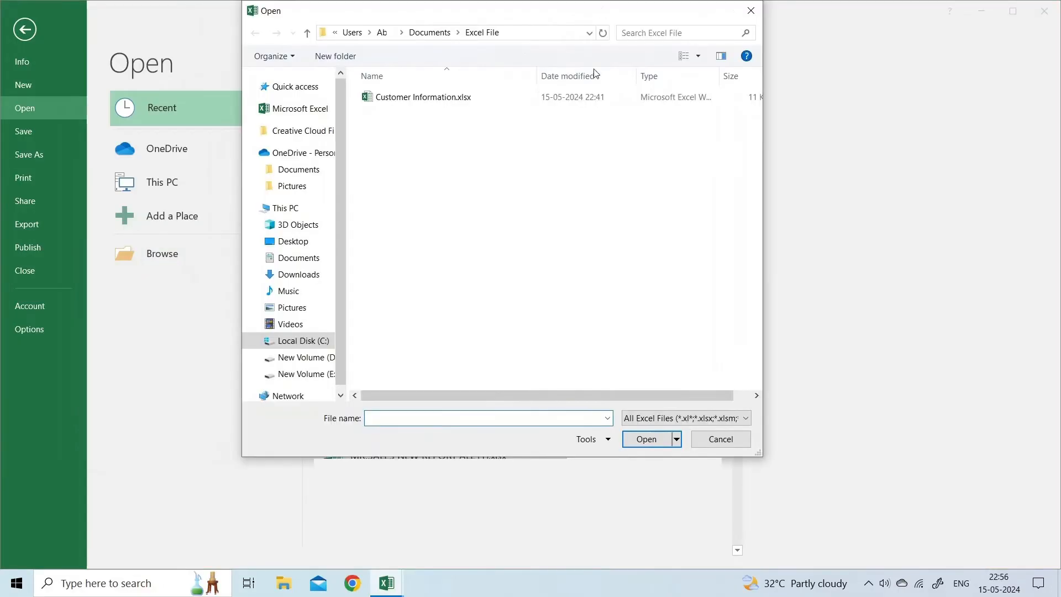
pyautogui.moveTo(510, 256)
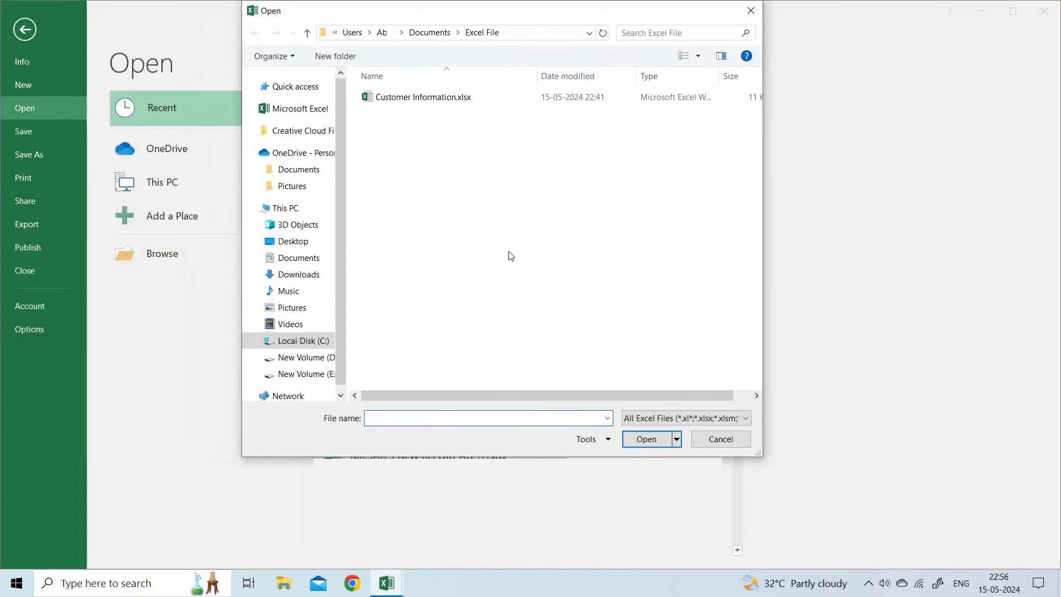
pyautogui.click(422, 98)
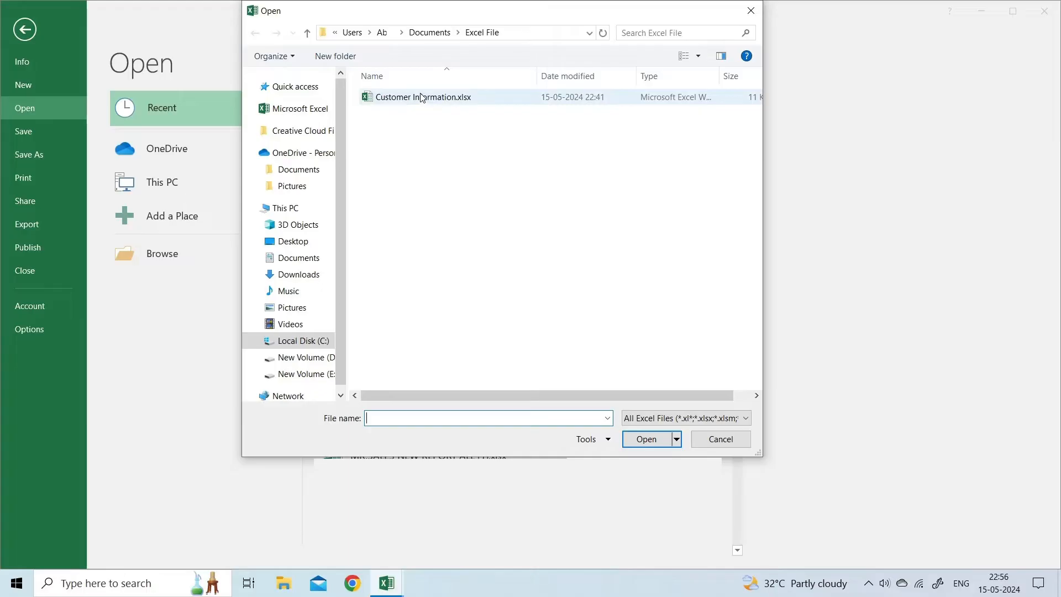
pyautogui.click(423, 98)
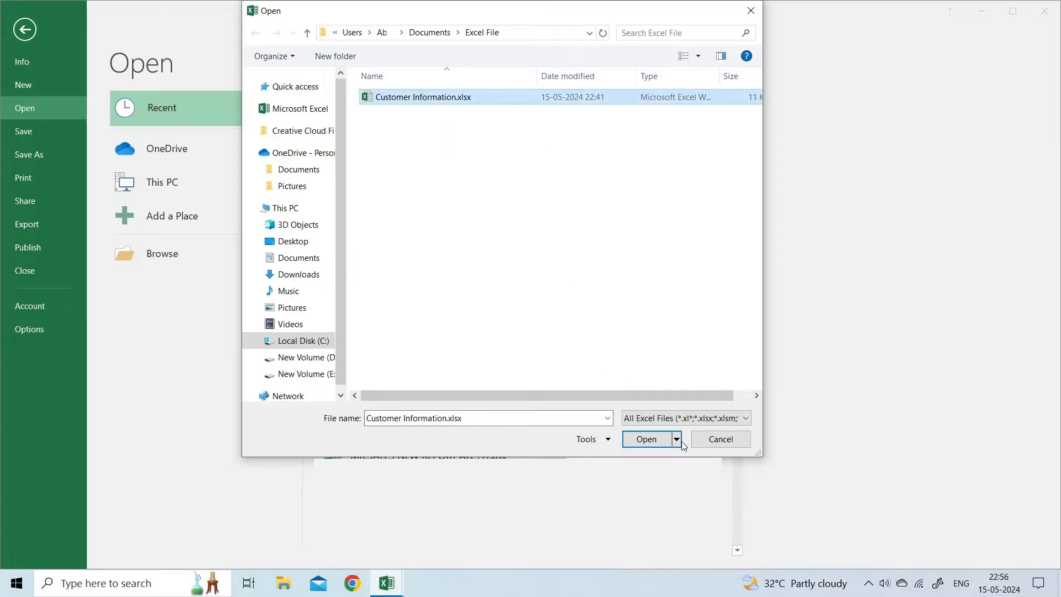
# Choose Open and Repair from the Open button's drop-down for the workbook
pyautogui.click(674, 439)
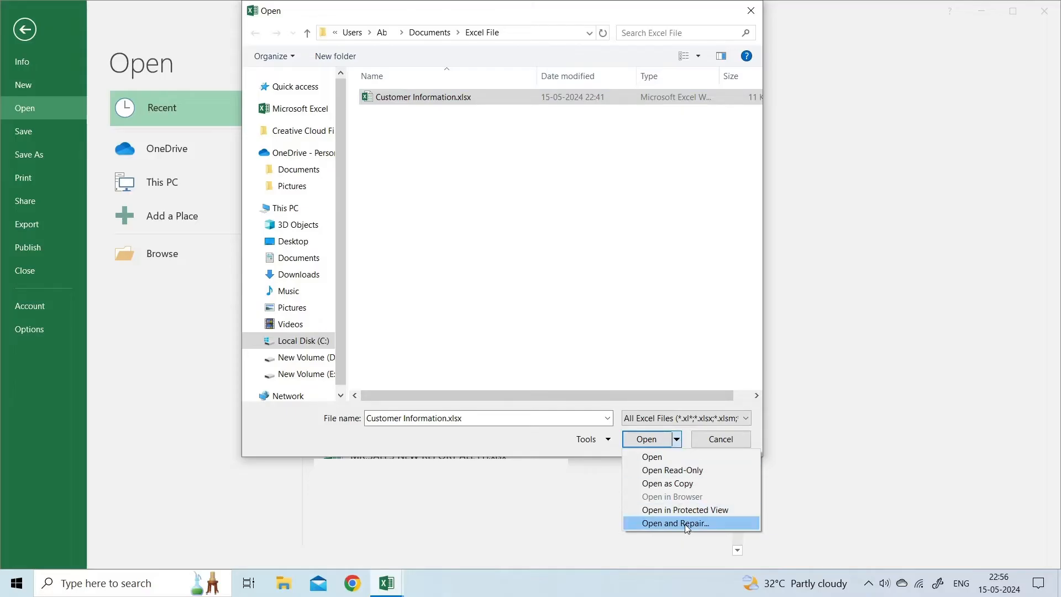
pyautogui.click(674, 523)
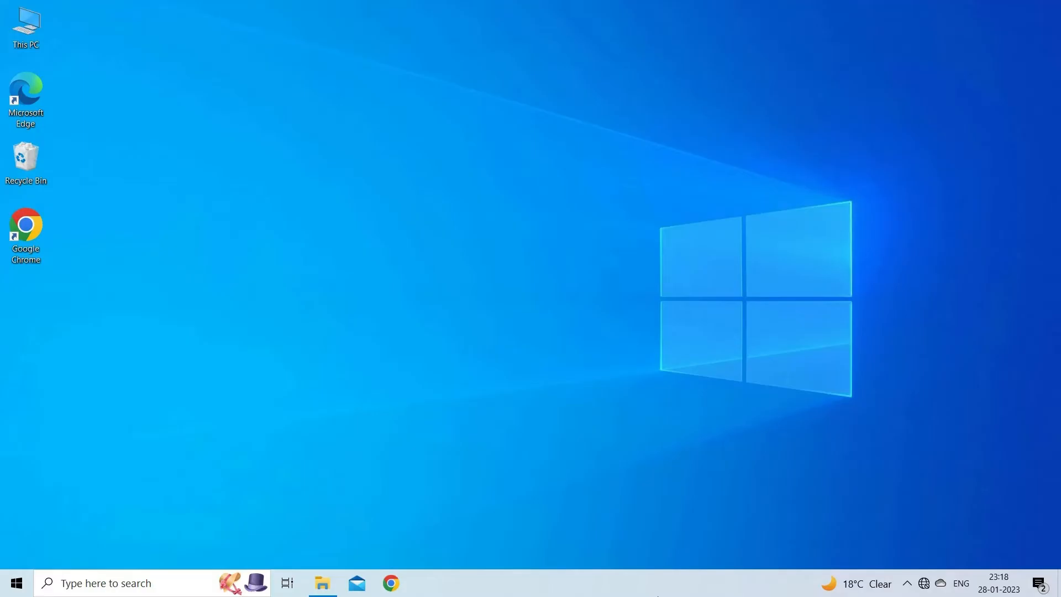
# In Excel Options Add-ins, manage Excel Add-ins and untick the listed add-ins to disable them
pyautogui.click(386, 583)
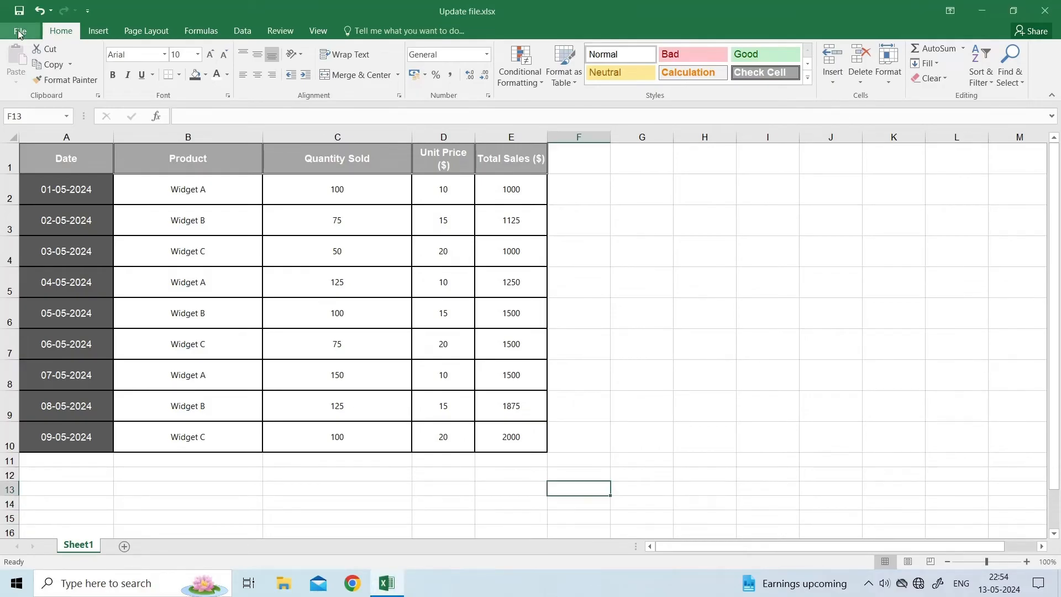
pyautogui.click(19, 31)
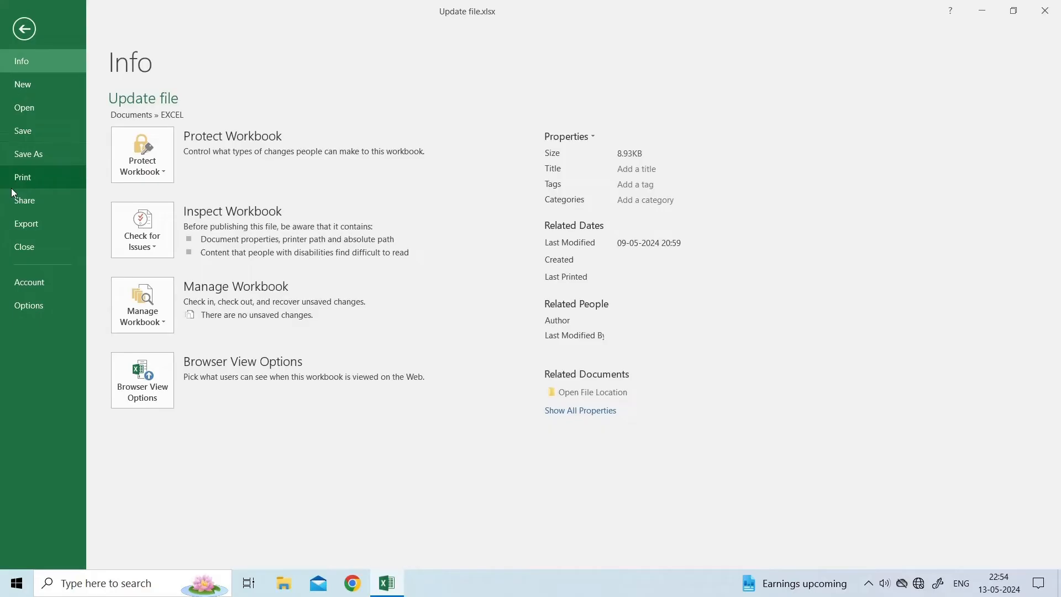
pyautogui.moveTo(38, 224)
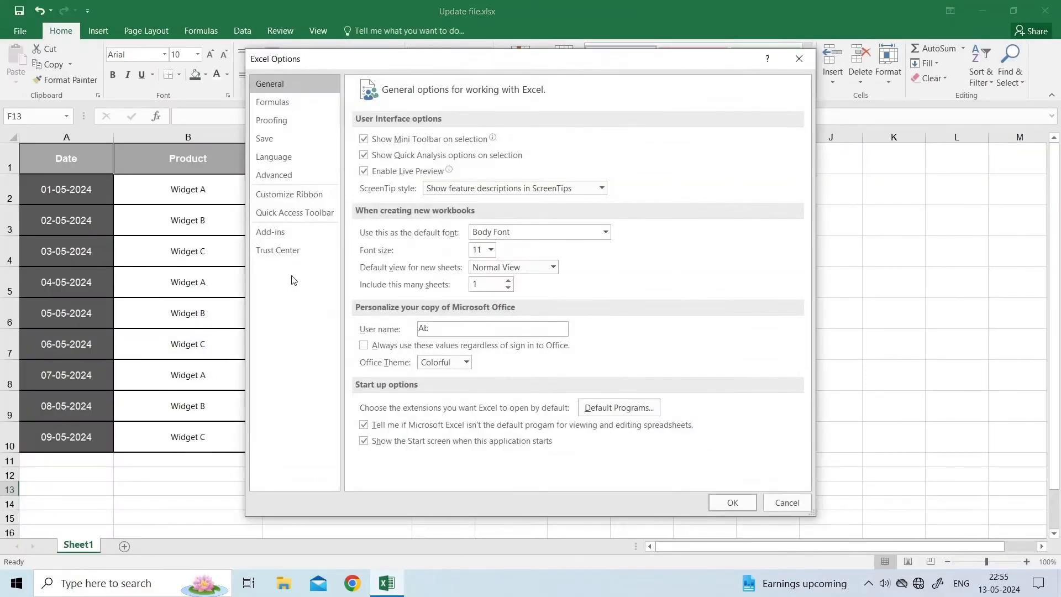
pyautogui.click(269, 231)
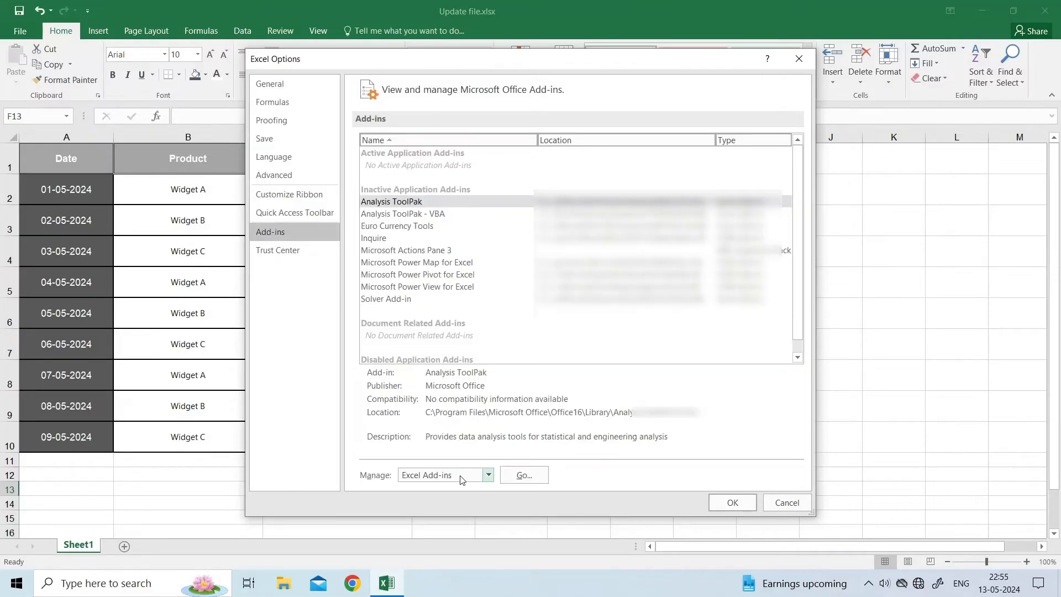
pyautogui.click(488, 474)
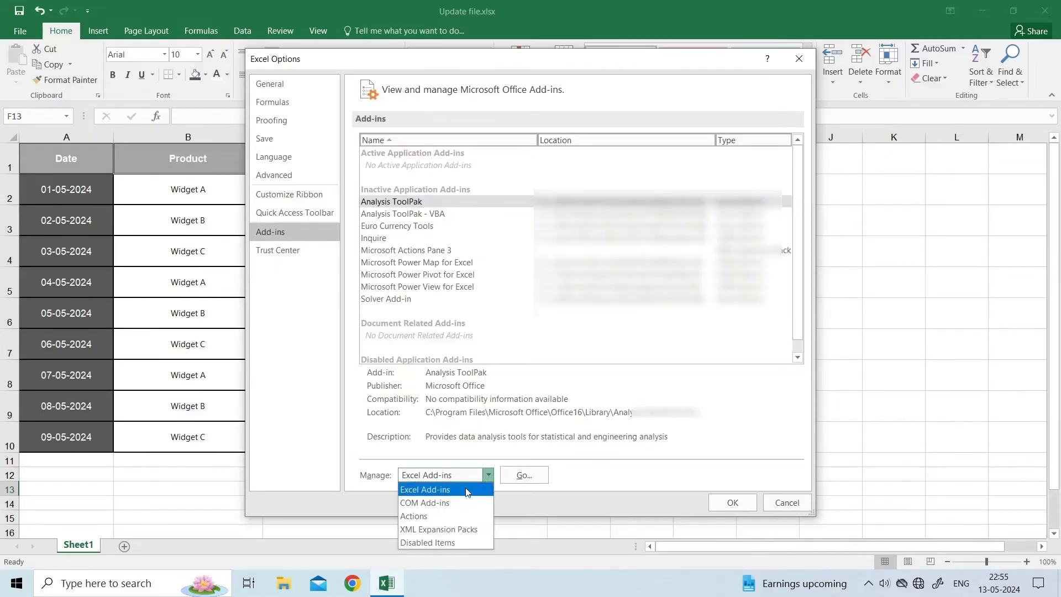
pyautogui.click(523, 474)
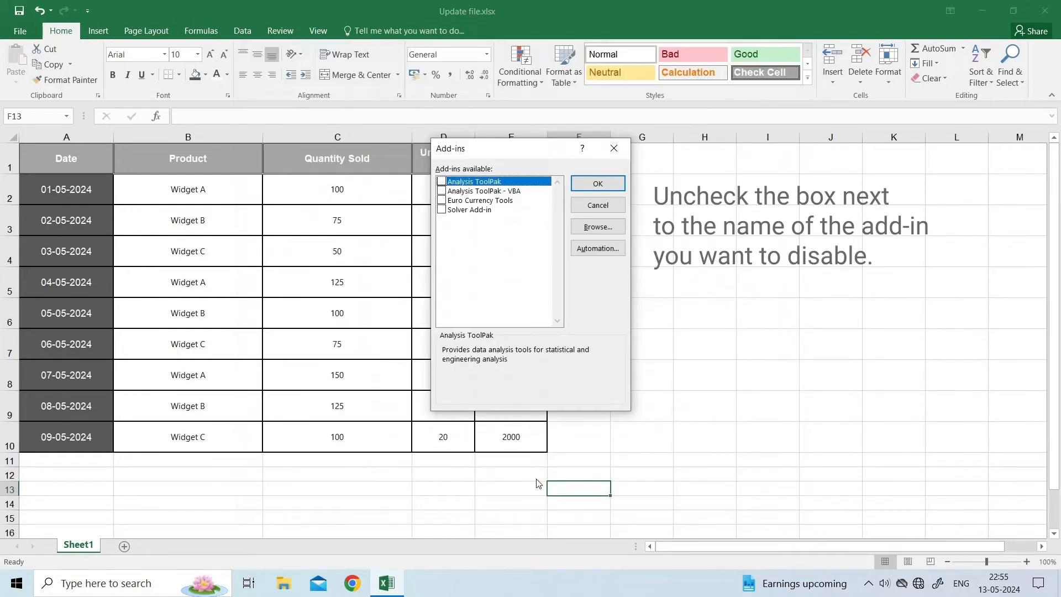
pyautogui.click(442, 182)
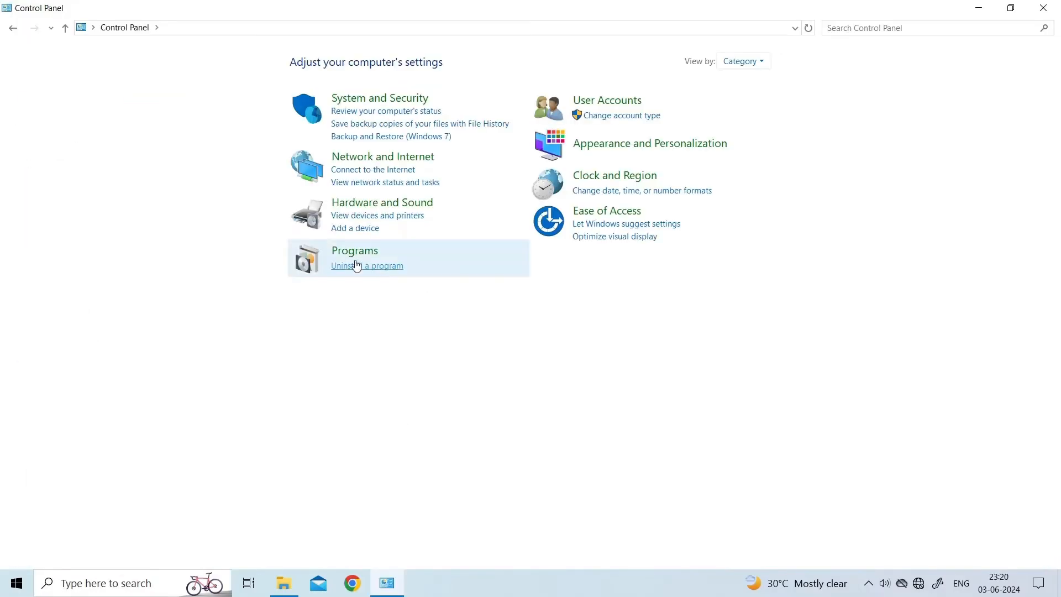
pyautogui.moveTo(355, 255)
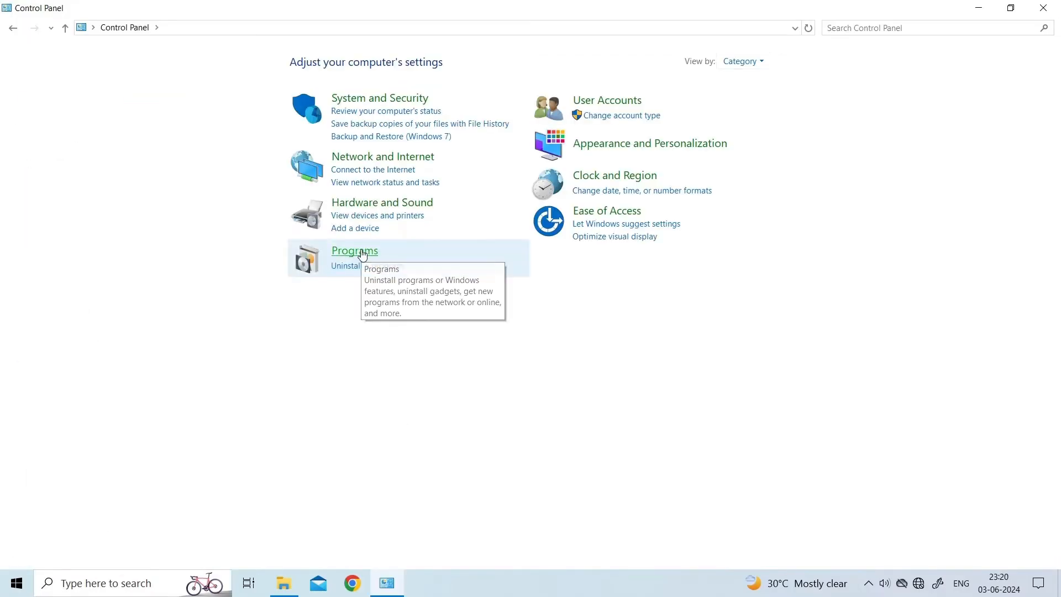
# From Programs and Features, change the Microsoft Office Professional Plus 2016 installation and choose Repair
pyautogui.click(354, 251)
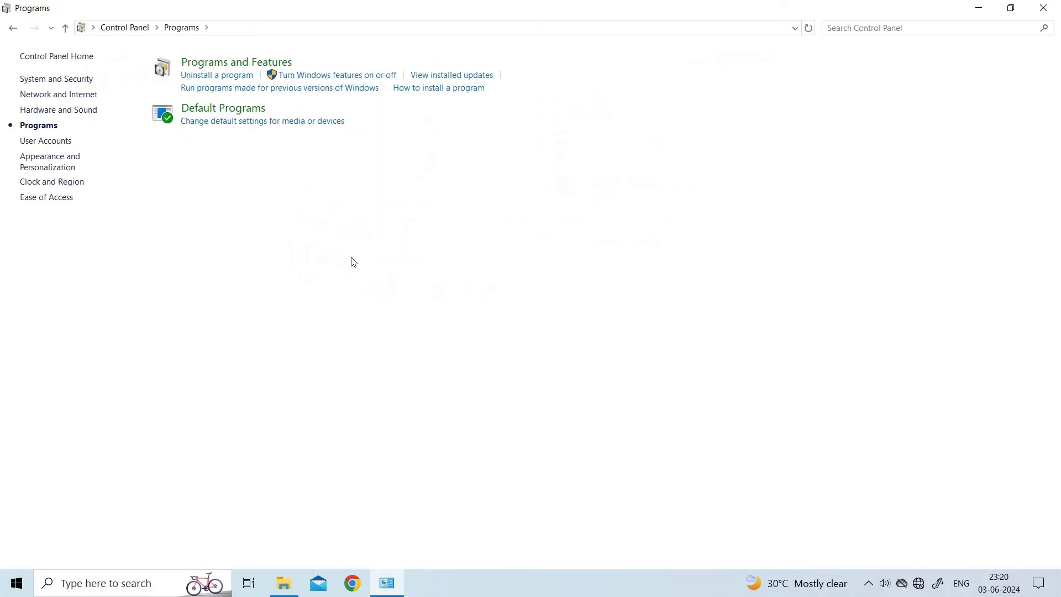
pyautogui.click(217, 74)
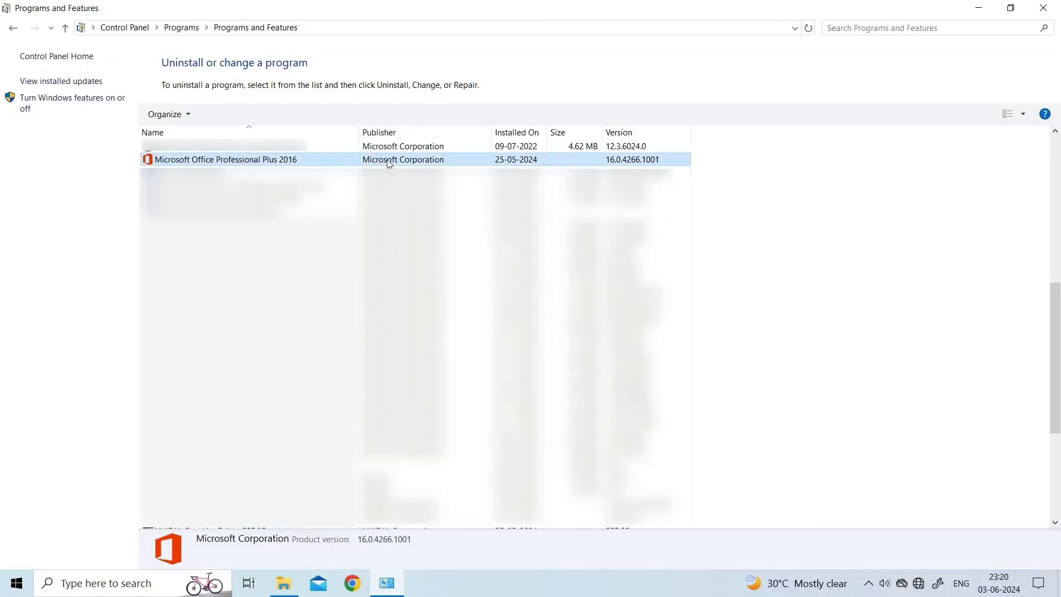
pyautogui.click(225, 159)
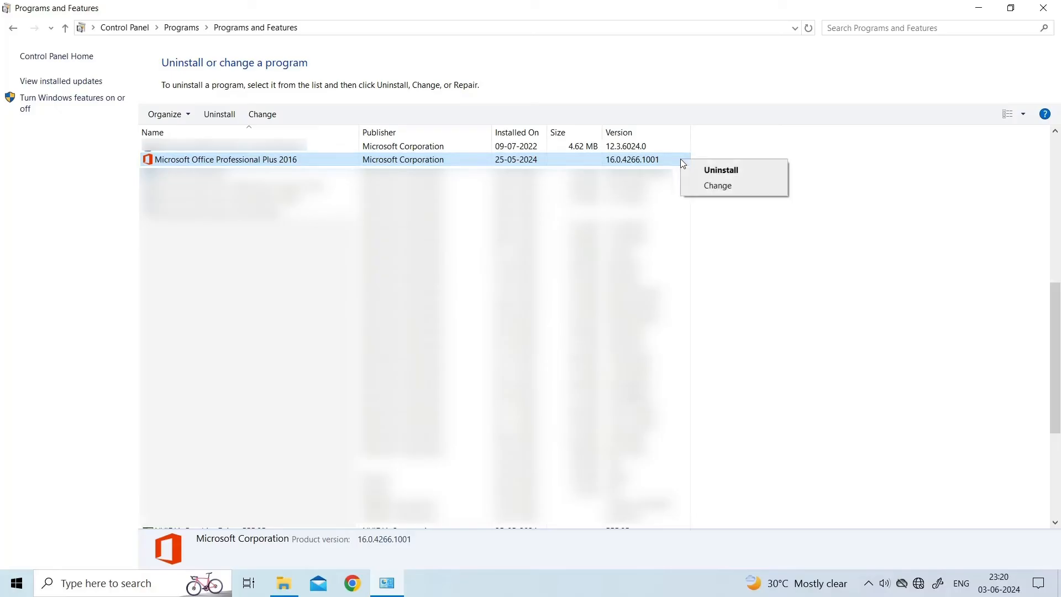
pyautogui.click(718, 186)
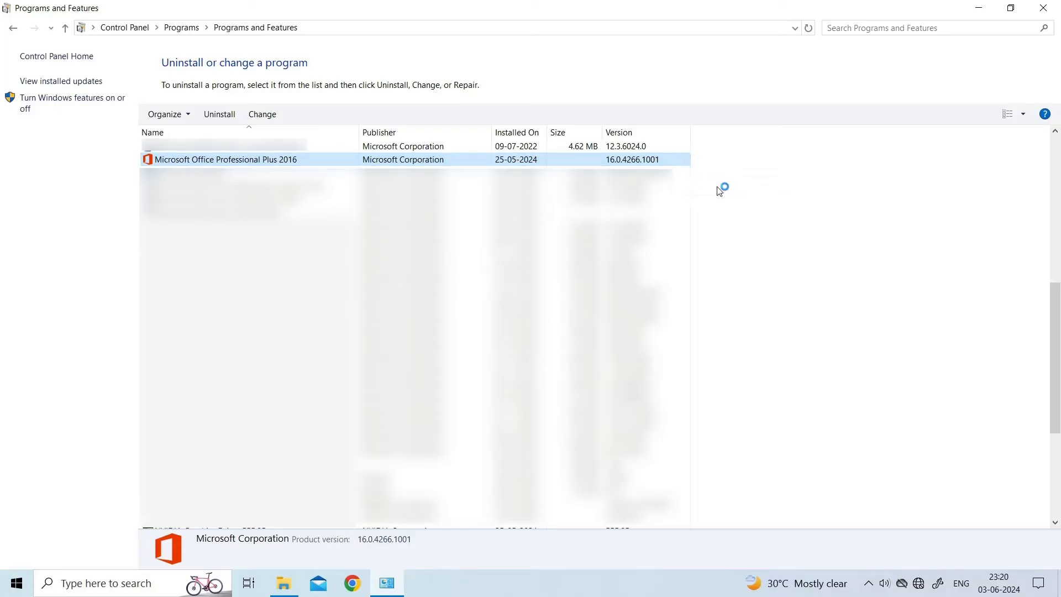
pyautogui.click(262, 114)
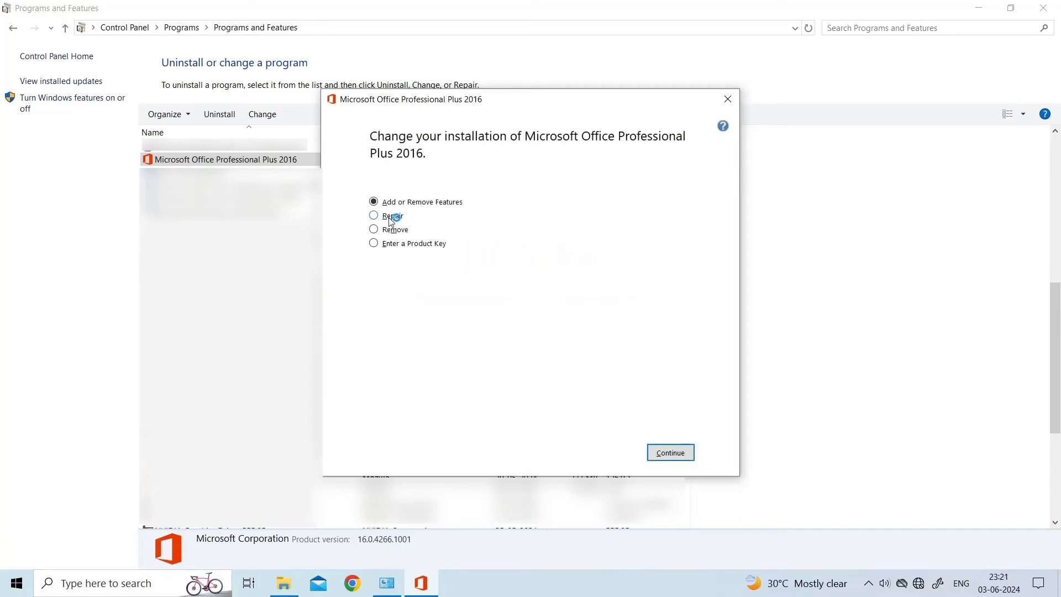
pyautogui.click(372, 215)
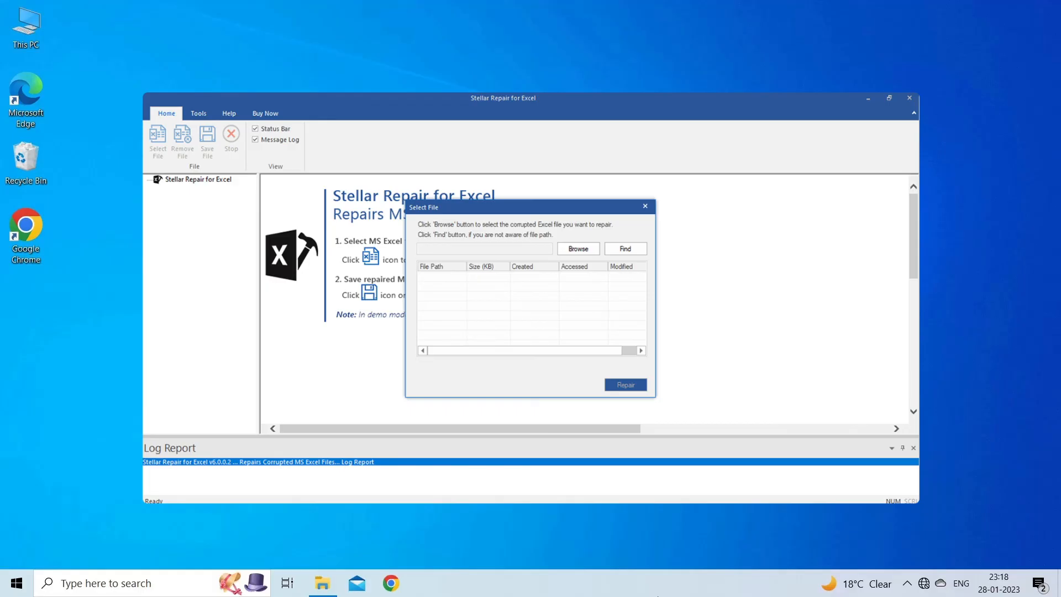
# Close Stellar Repair for Excel, returning to the Windows desktop
pyautogui.click(909, 97)
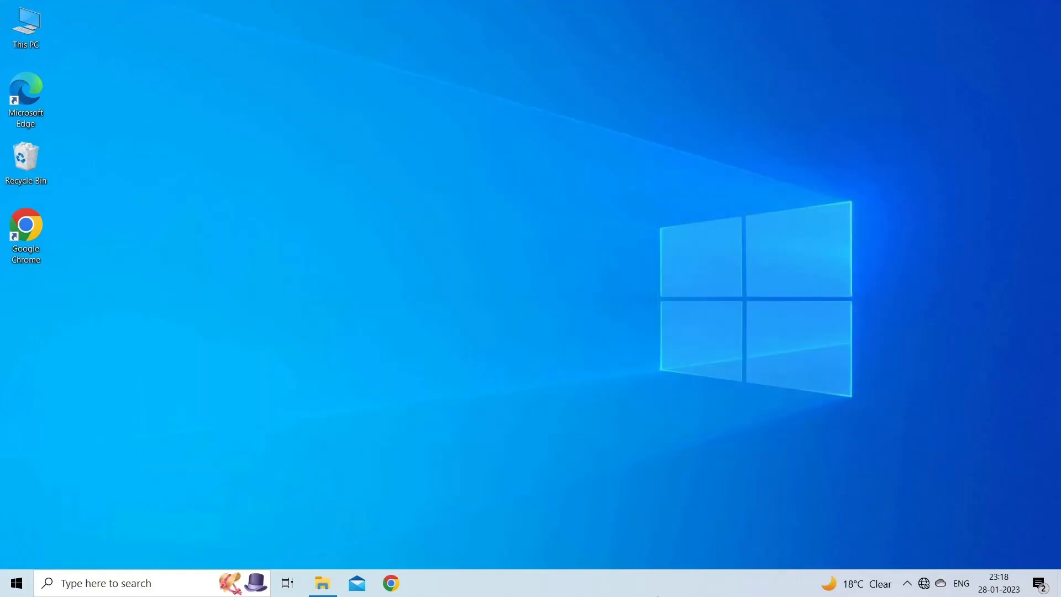